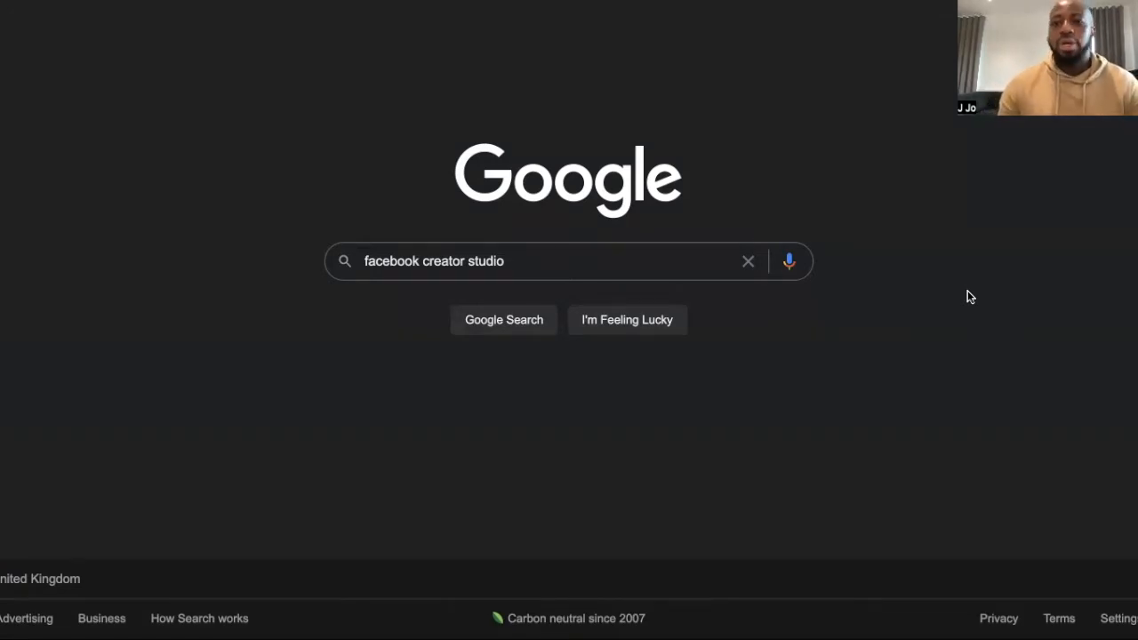
mouse_move(614, 268)
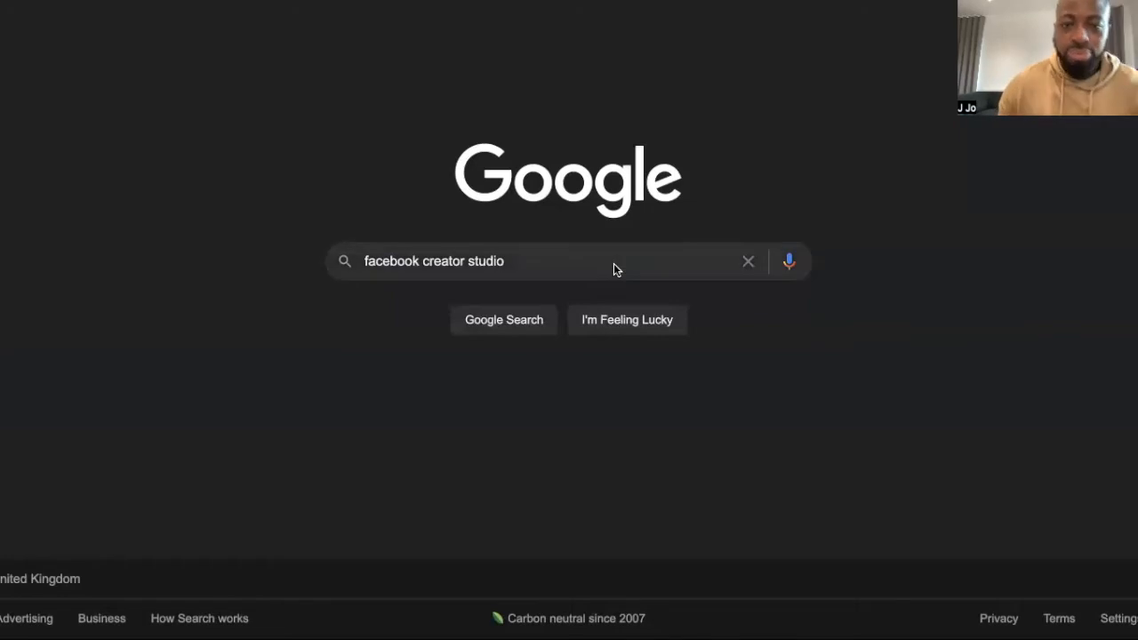
mouse_move(519, 272)
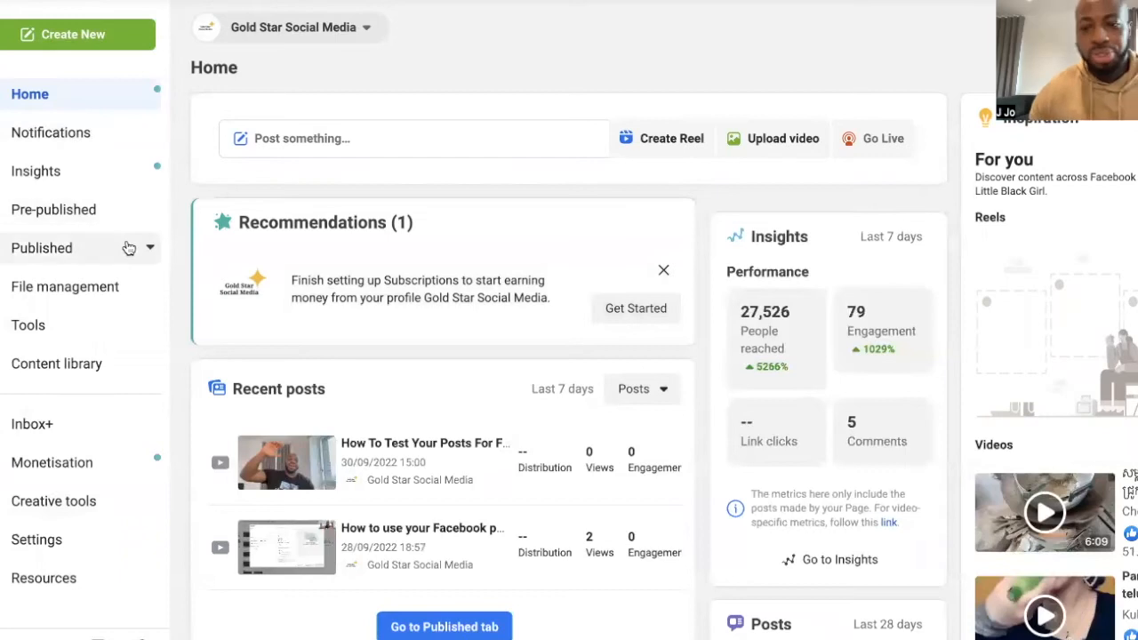
mouse_move(622, 100)
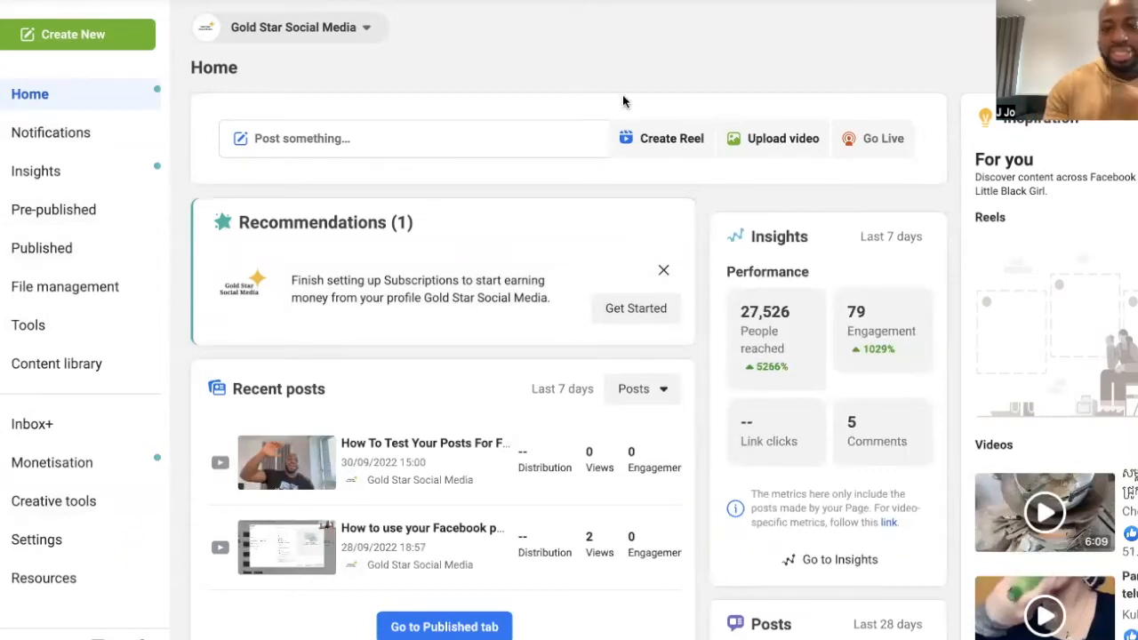
mouse_move(662, 146)
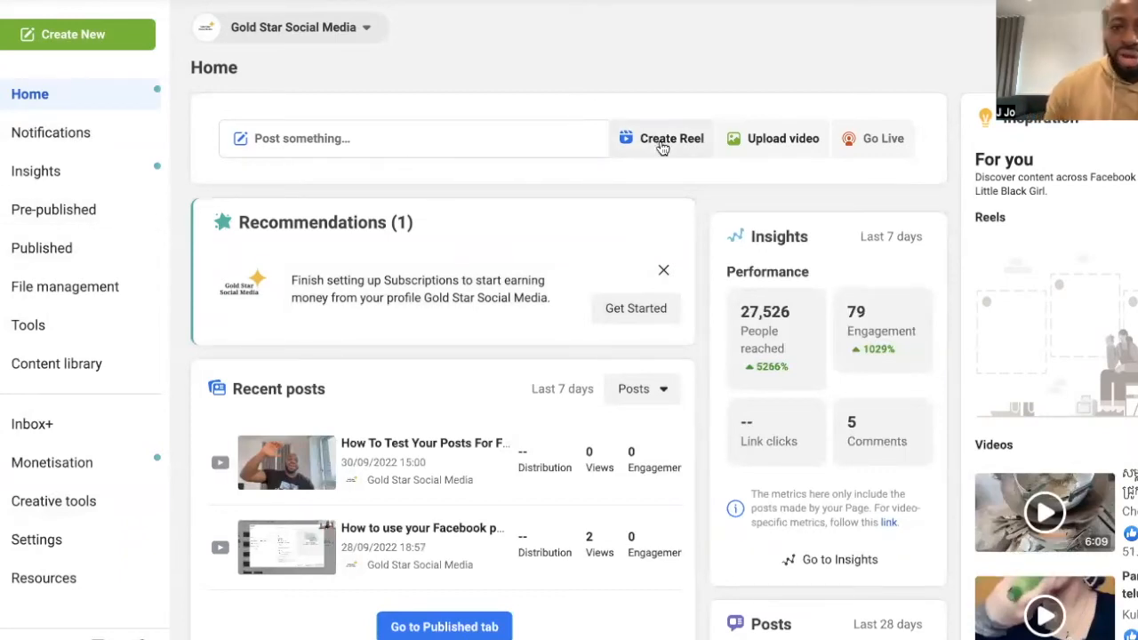
mouse_move(590, 217)
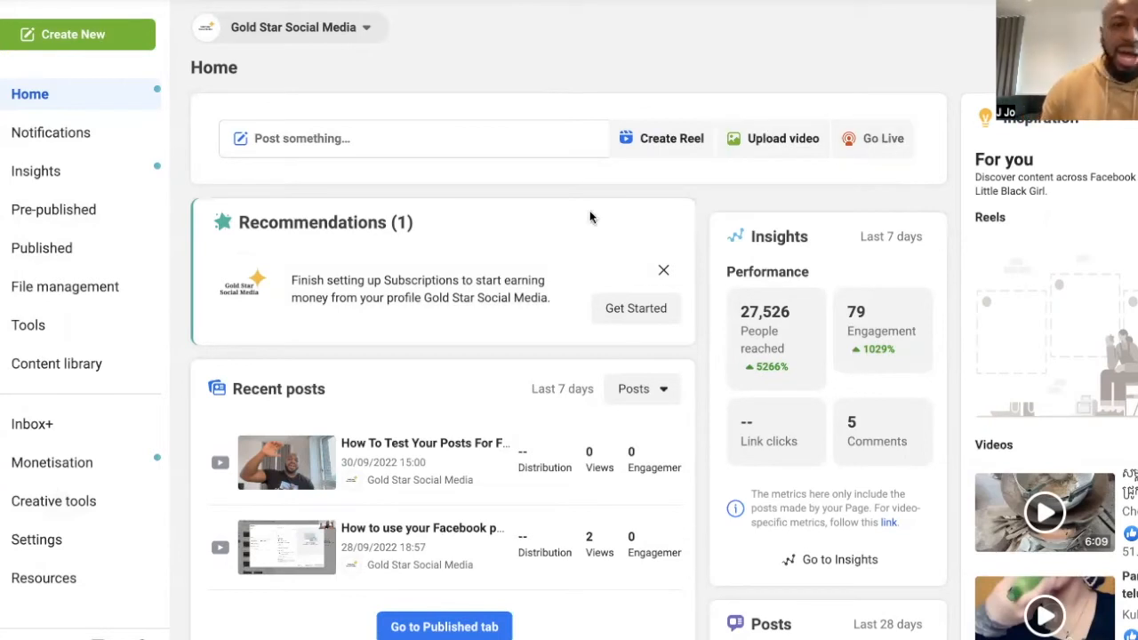
mouse_move(661, 25)
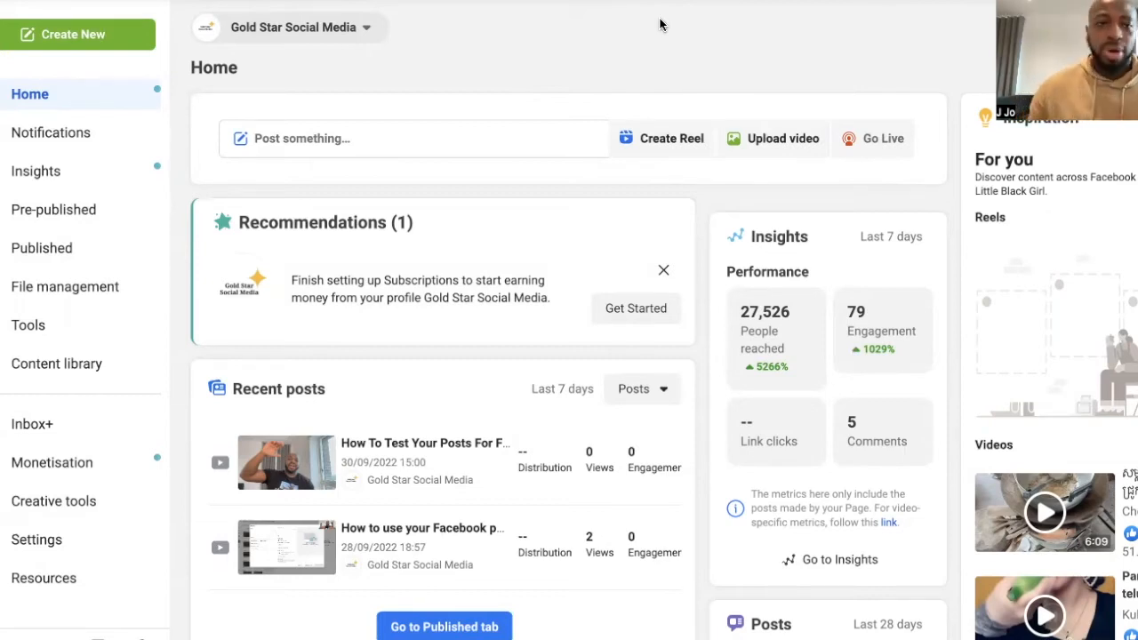
mouse_move(569, 60)
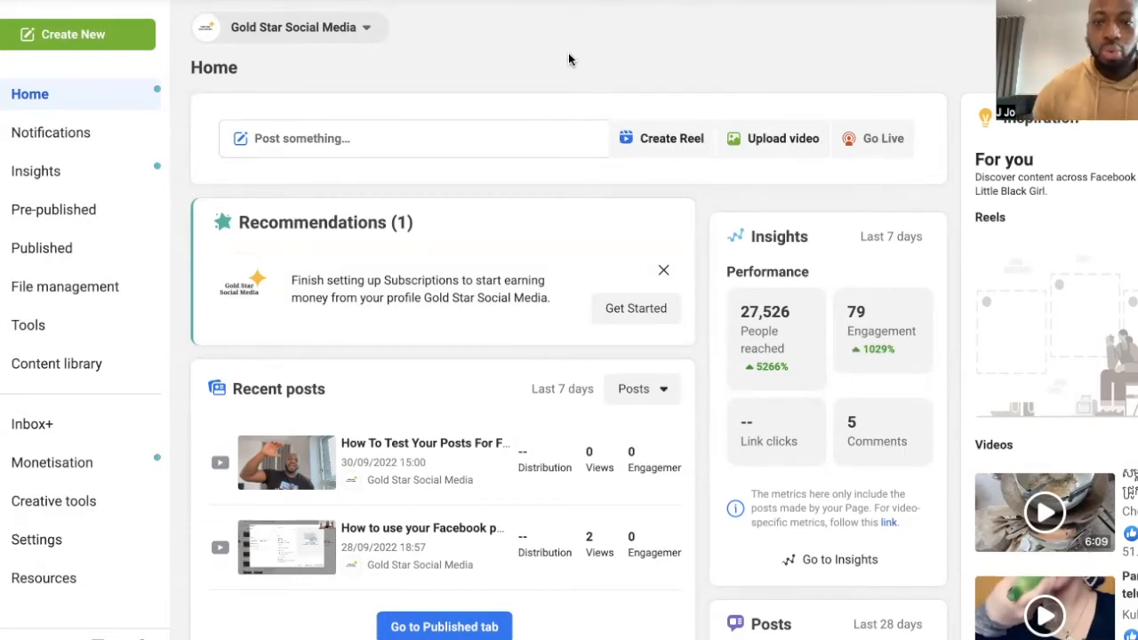
mouse_move(102, 131)
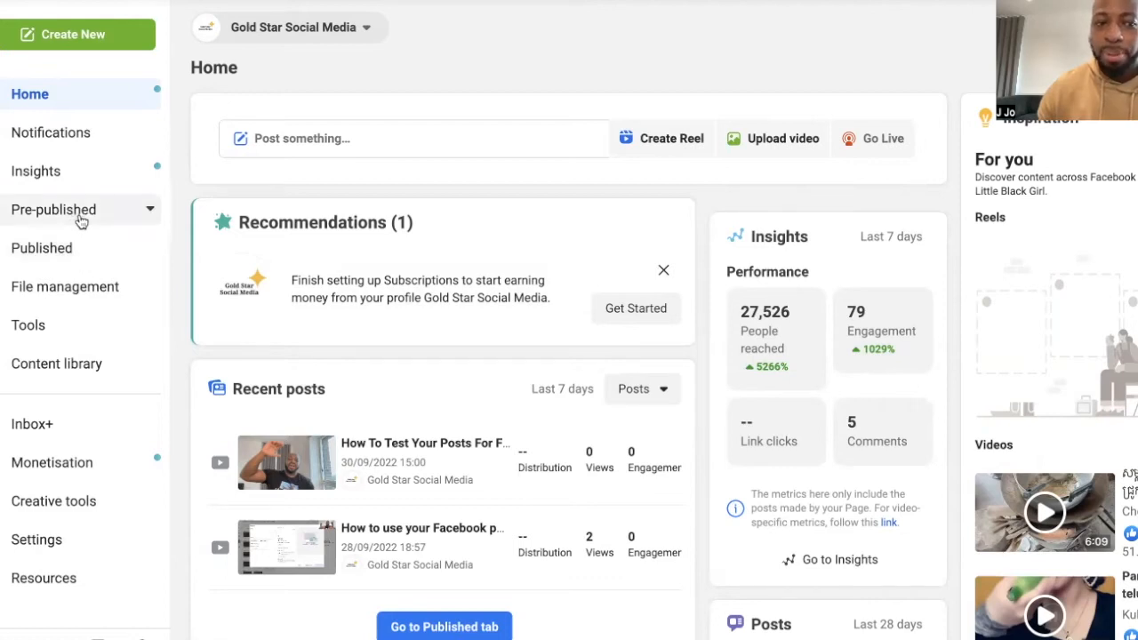
mouse_move(93, 249)
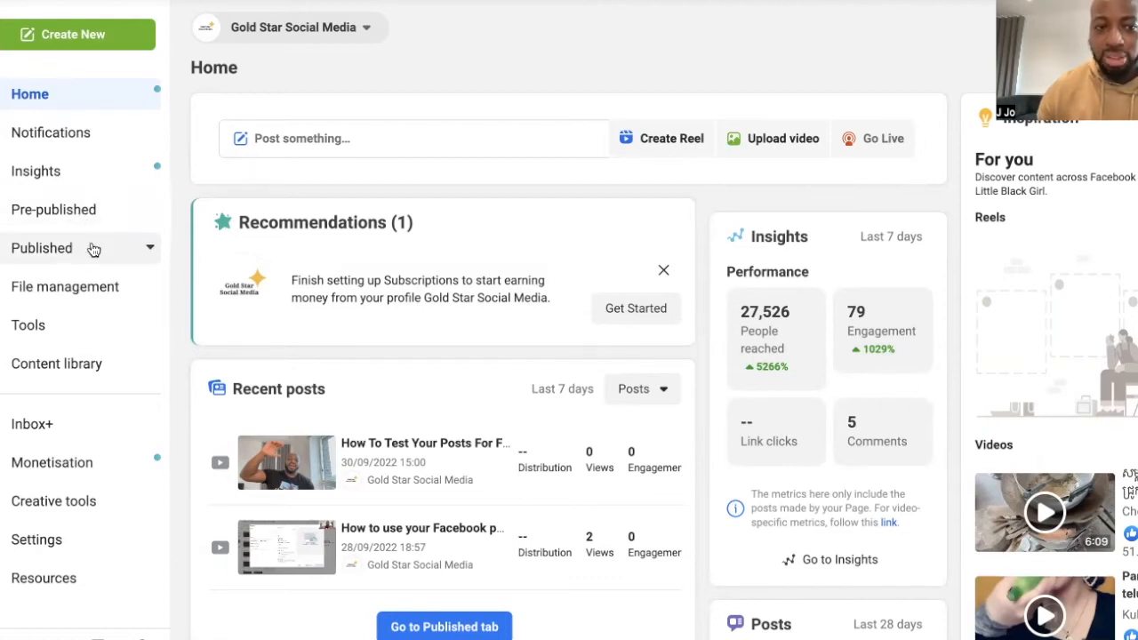
- Filter Published posts to Reels and review each reel's date, plays, reach and minutes viewed
click(42, 249)
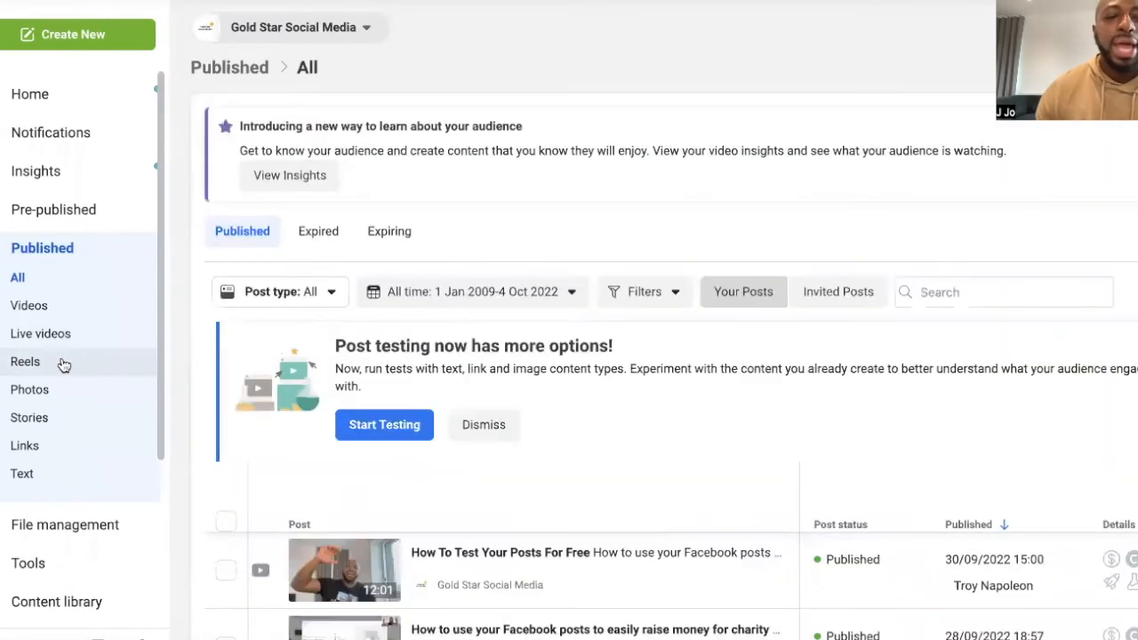
click(25, 361)
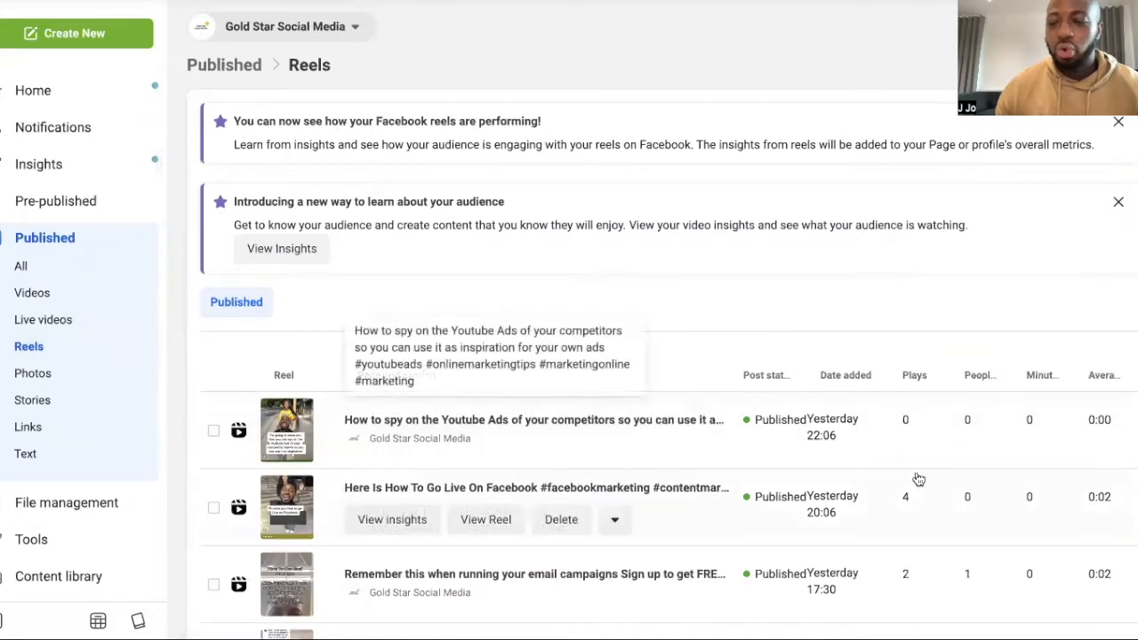
scroll(down, 3)
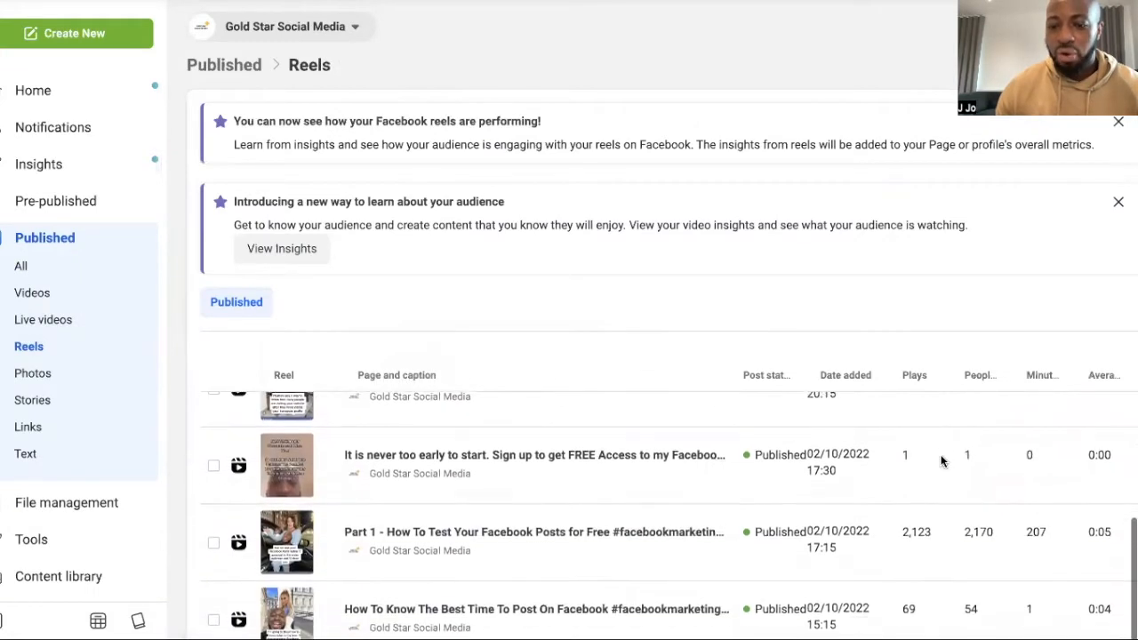
scroll(down, 3)
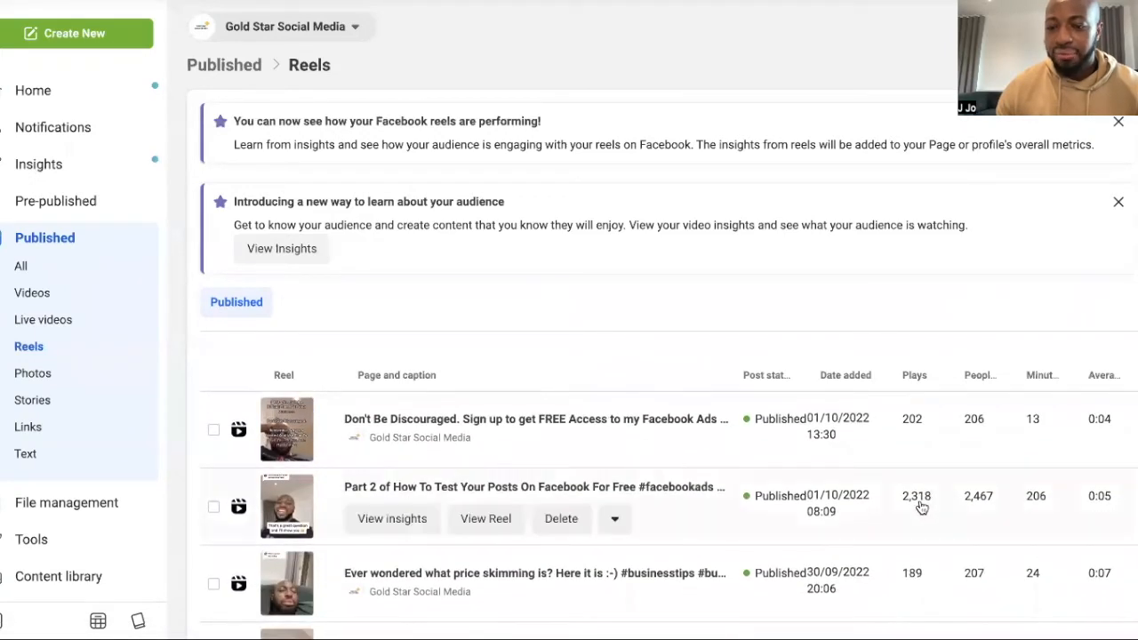
scroll(down, 3)
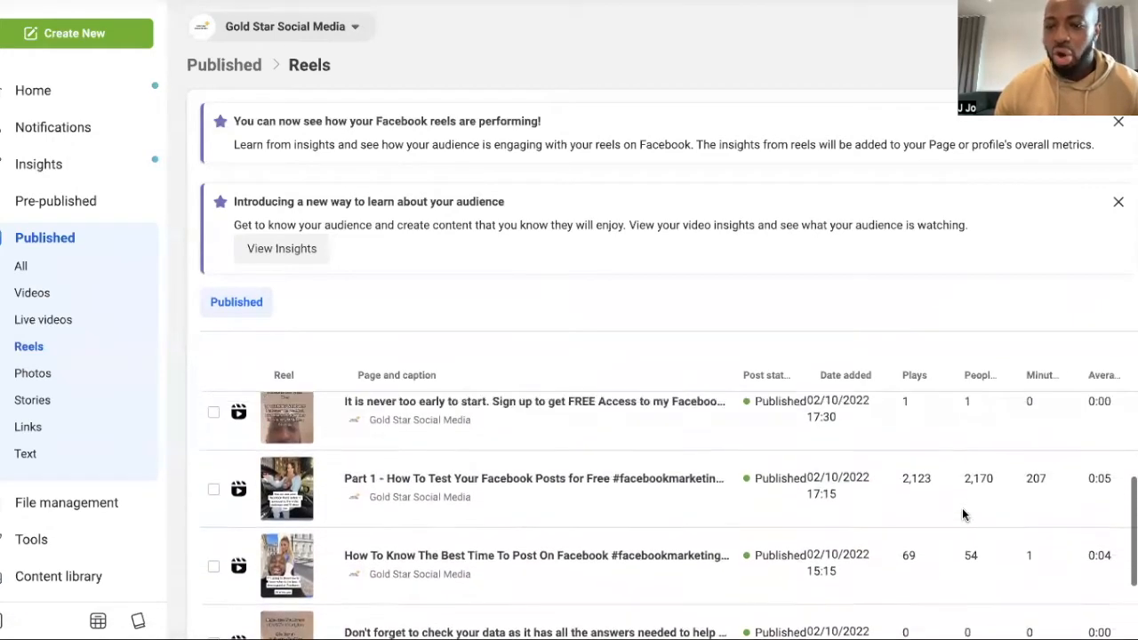
scroll(down, 3)
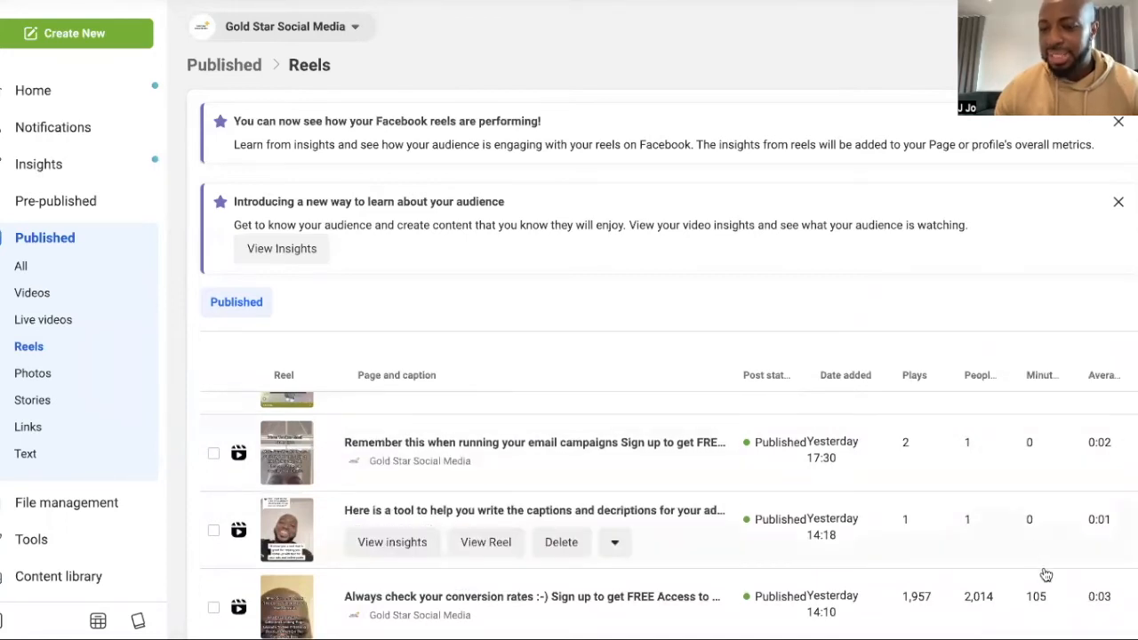
mouse_move(1102, 373)
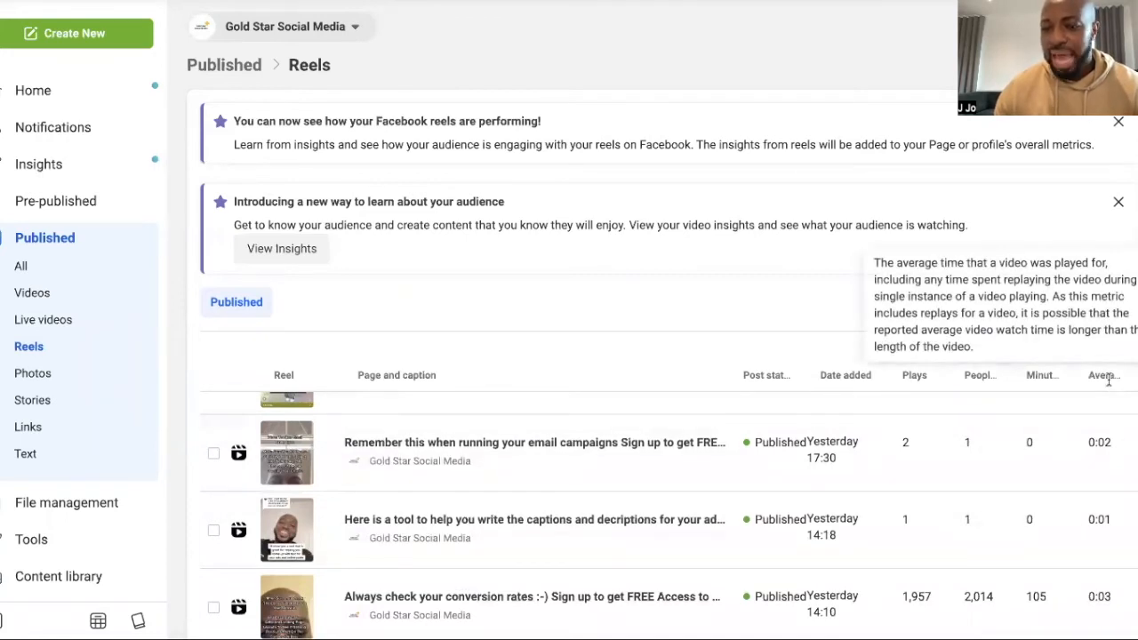
mouse_move(586, 329)
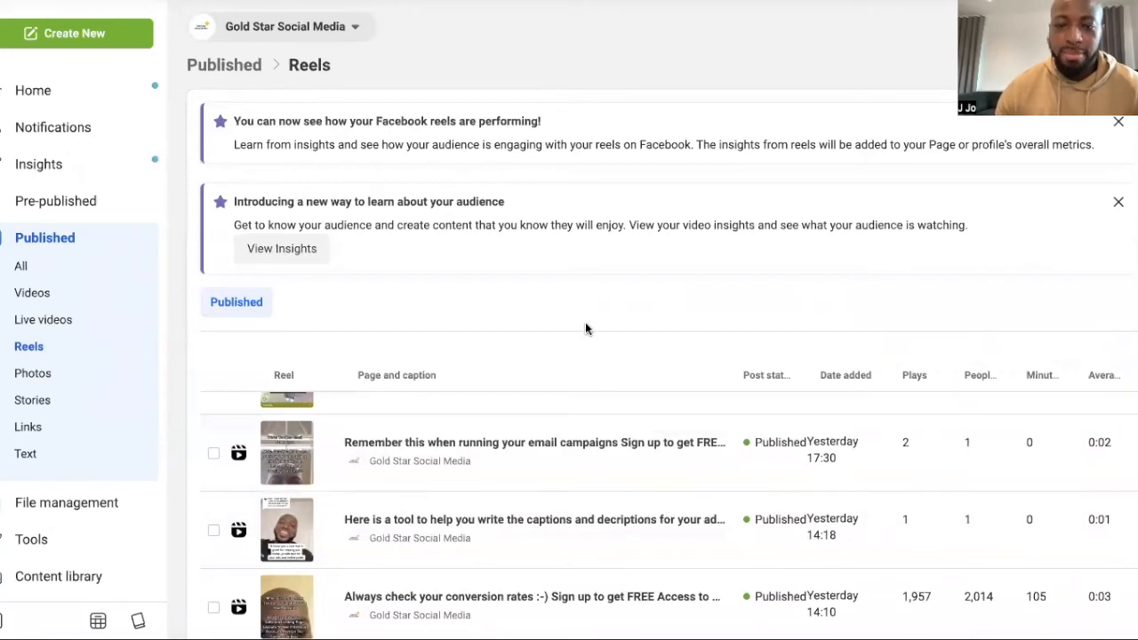
mouse_move(519, 284)
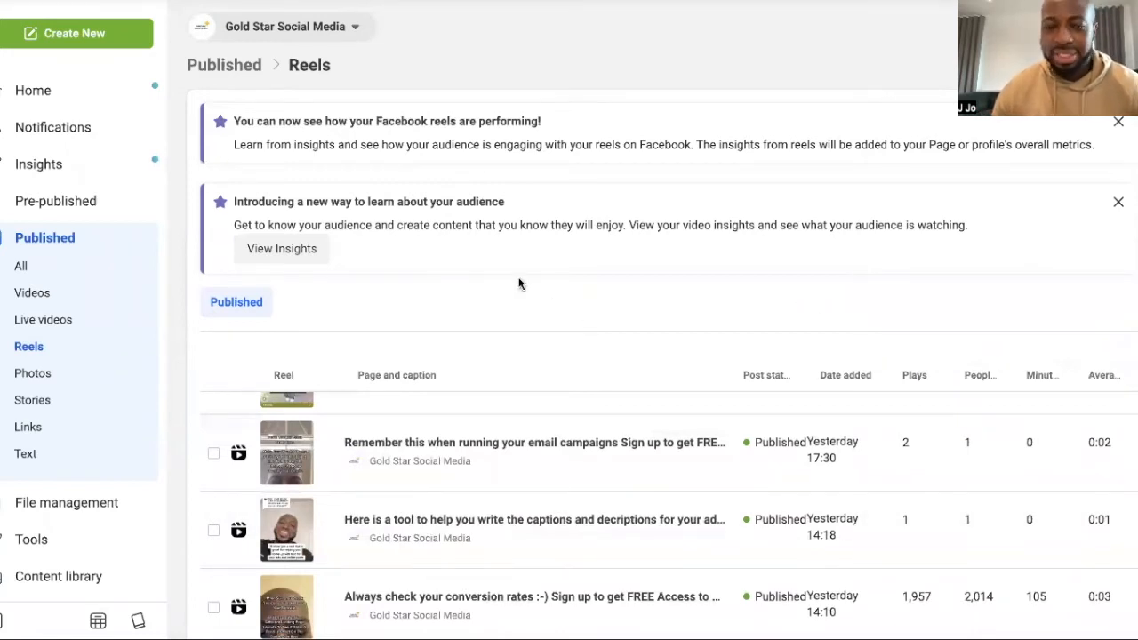
mouse_move(281, 249)
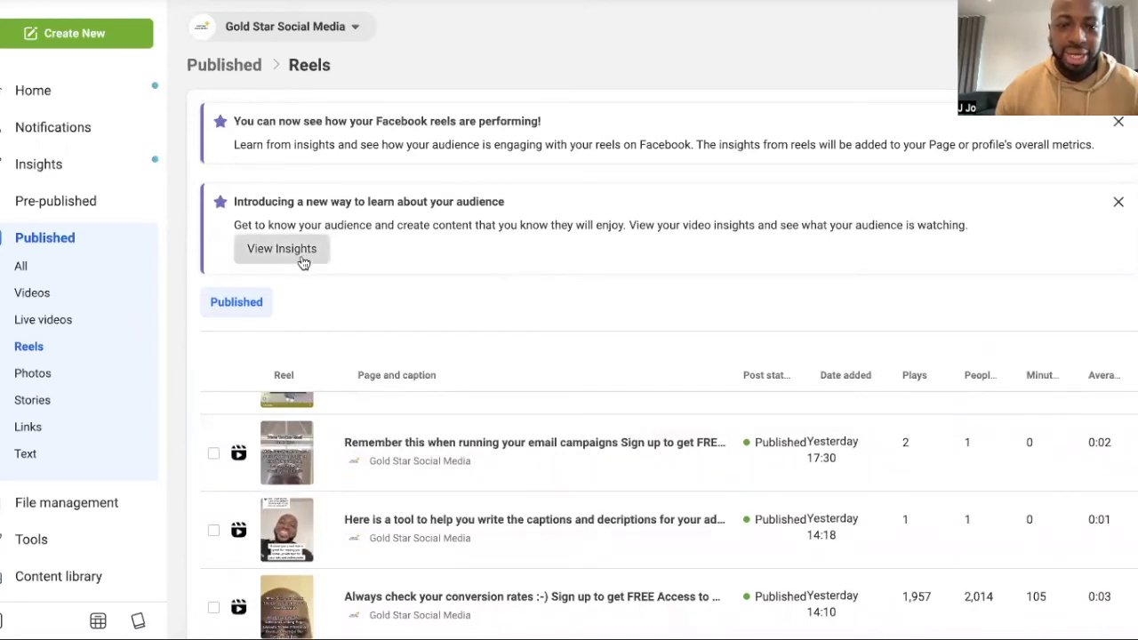
click(281, 248)
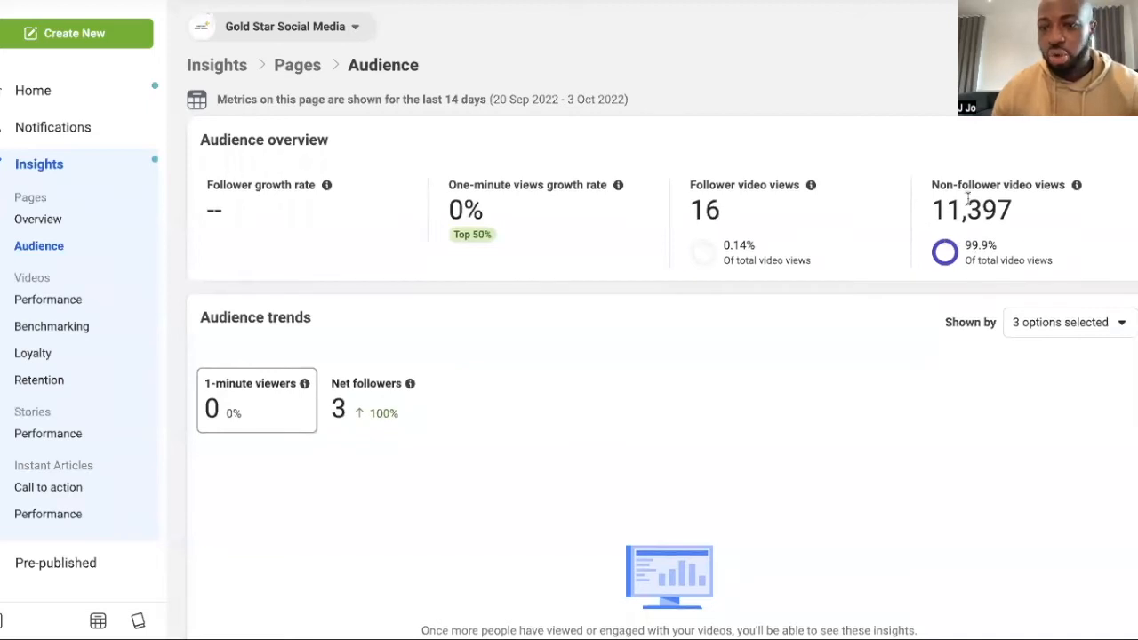
mouse_move(1034, 222)
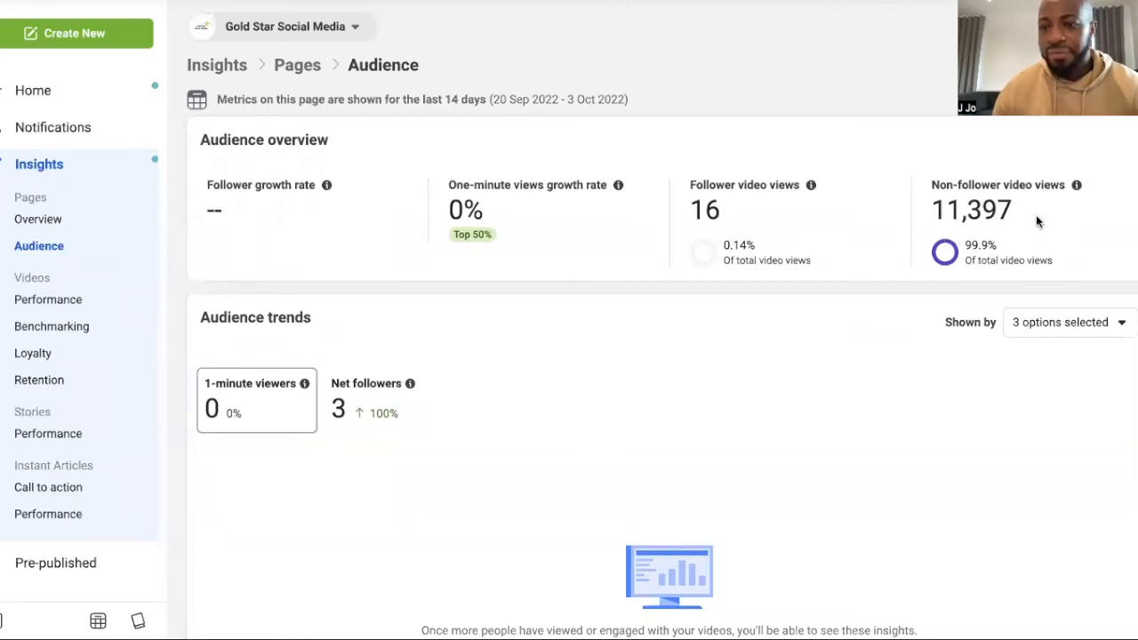
mouse_move(1003, 235)
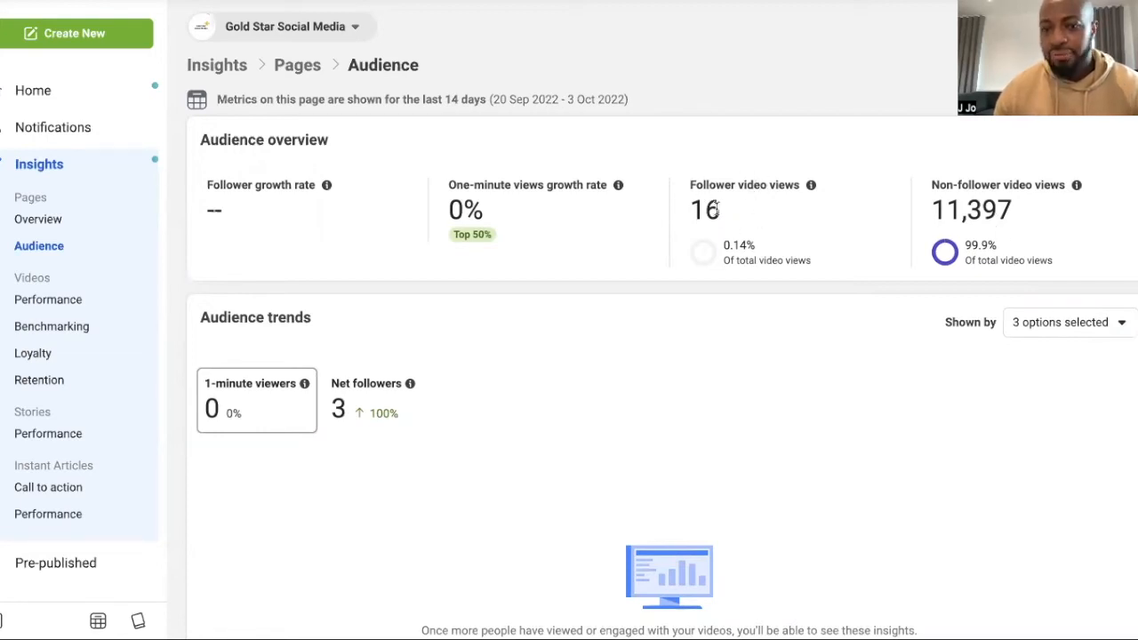
mouse_move(736, 202)
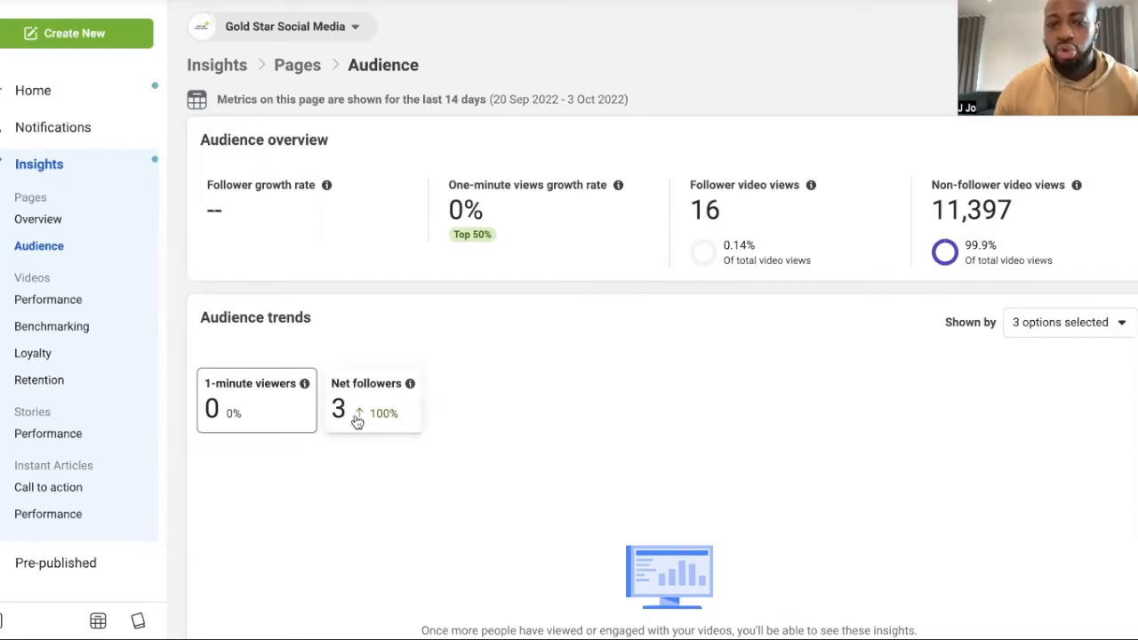
mouse_move(430, 469)
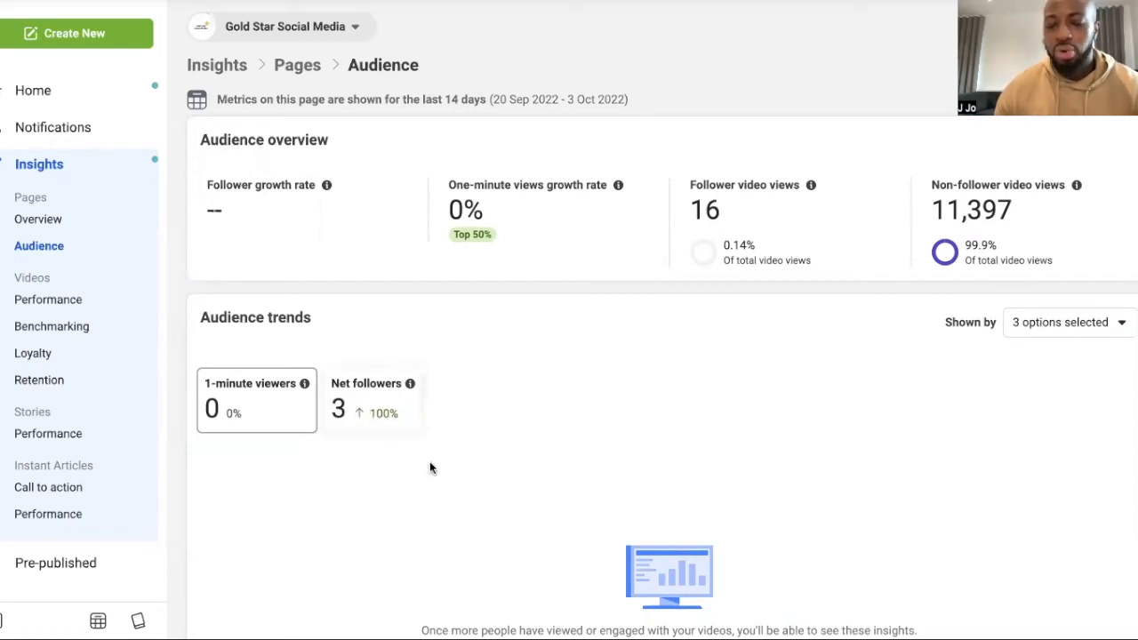
mouse_move(501, 442)
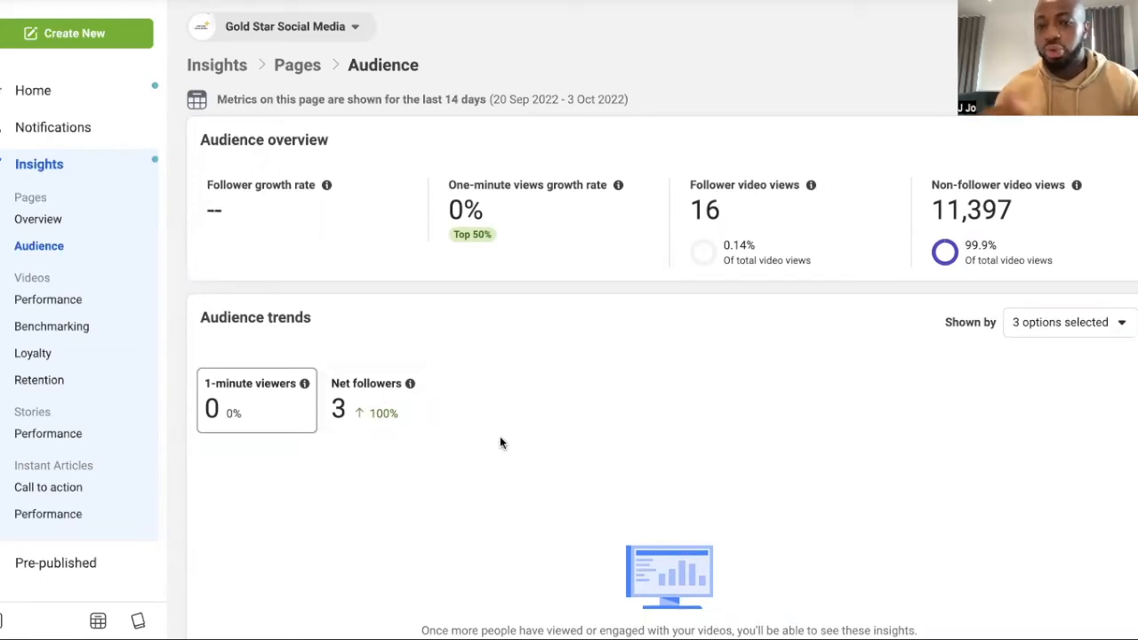
scroll(down, 3)
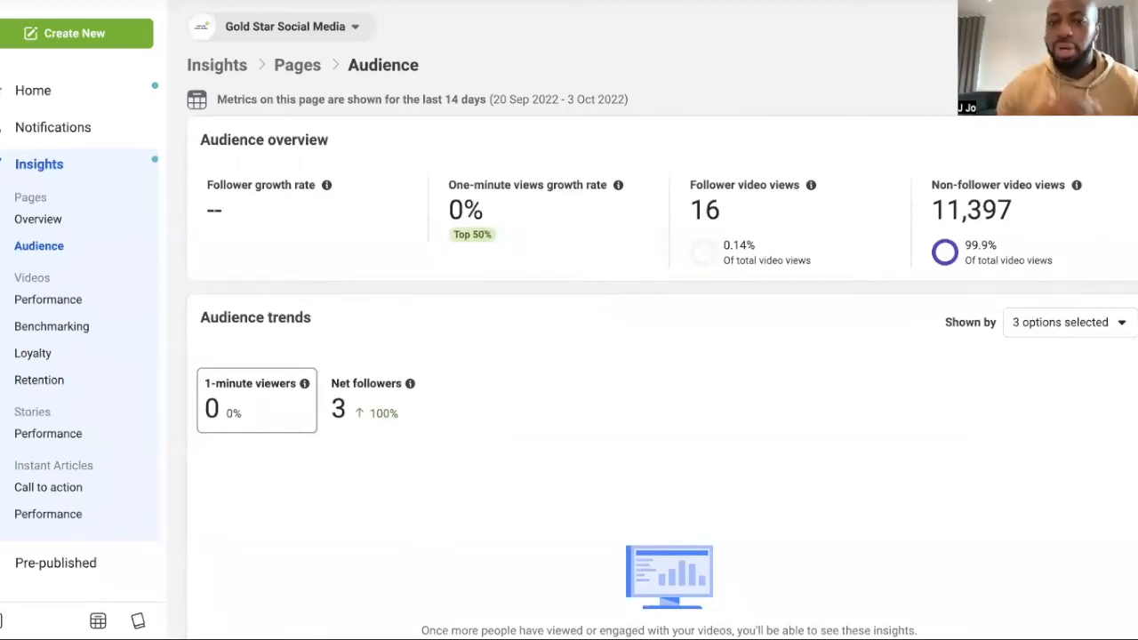
mouse_move(633, 114)
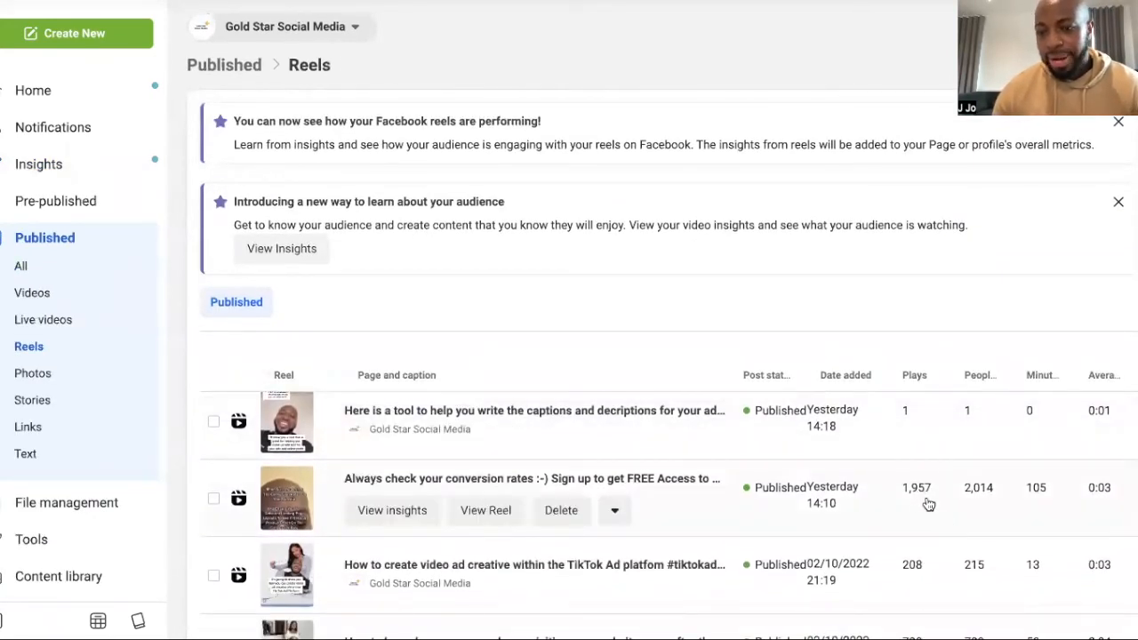
- Scroll the published reels table to see more reels and their play counts
scroll(down, 3)
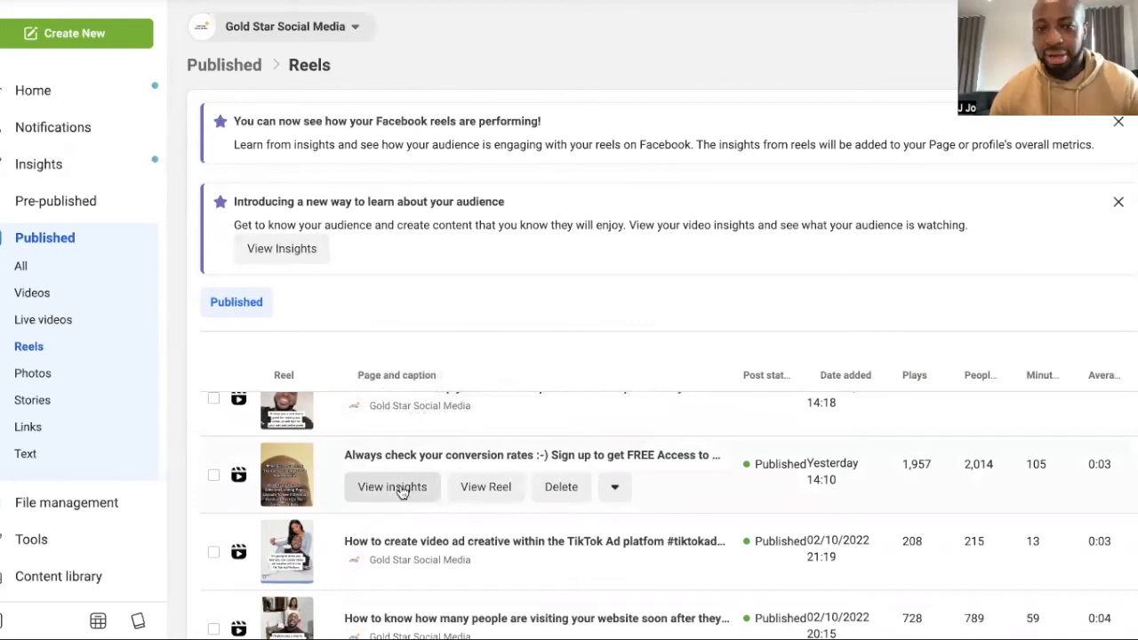
mouse_move(398, 494)
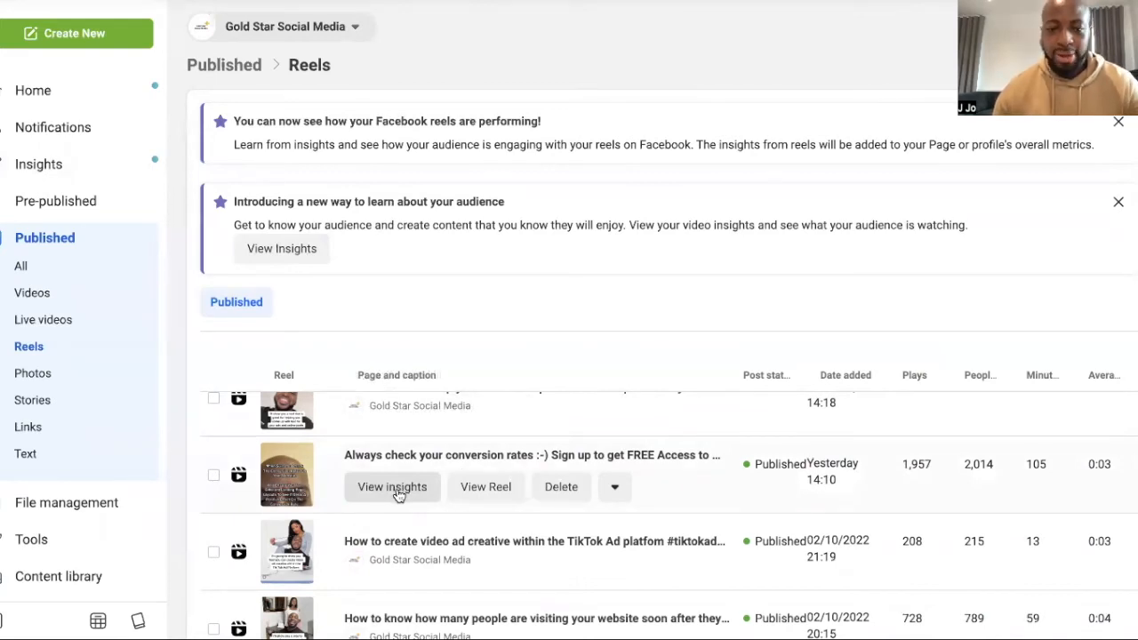
- View insights for the 'Always check your conversion rates' reel: 2K plays, 105 minutes viewed
click(391, 487)
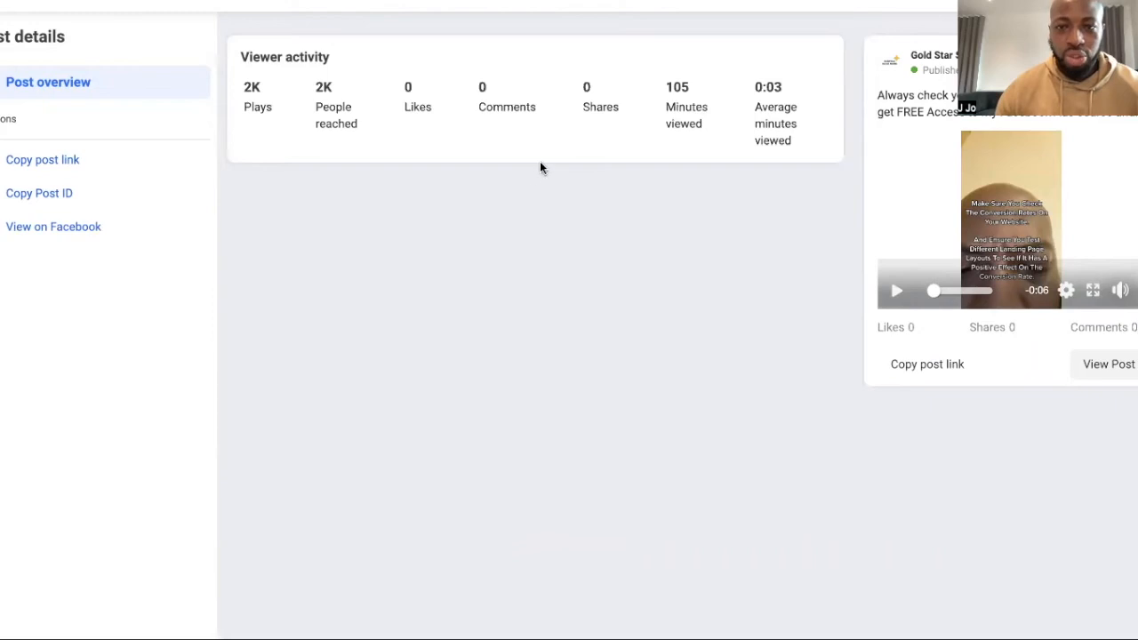
mouse_move(256, 106)
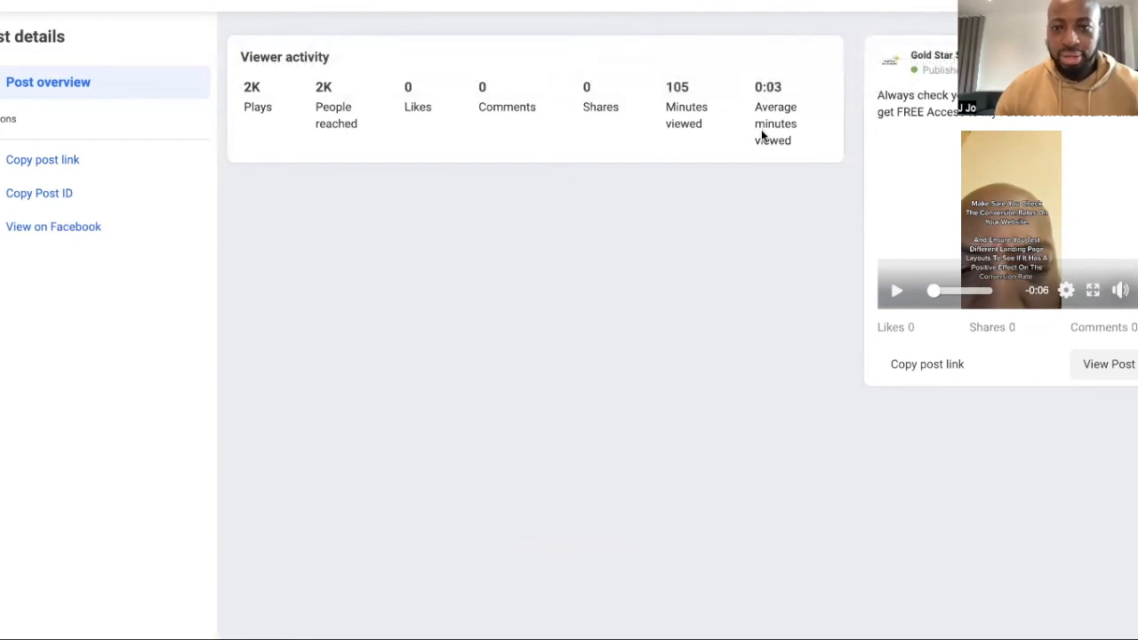
mouse_move(800, 363)
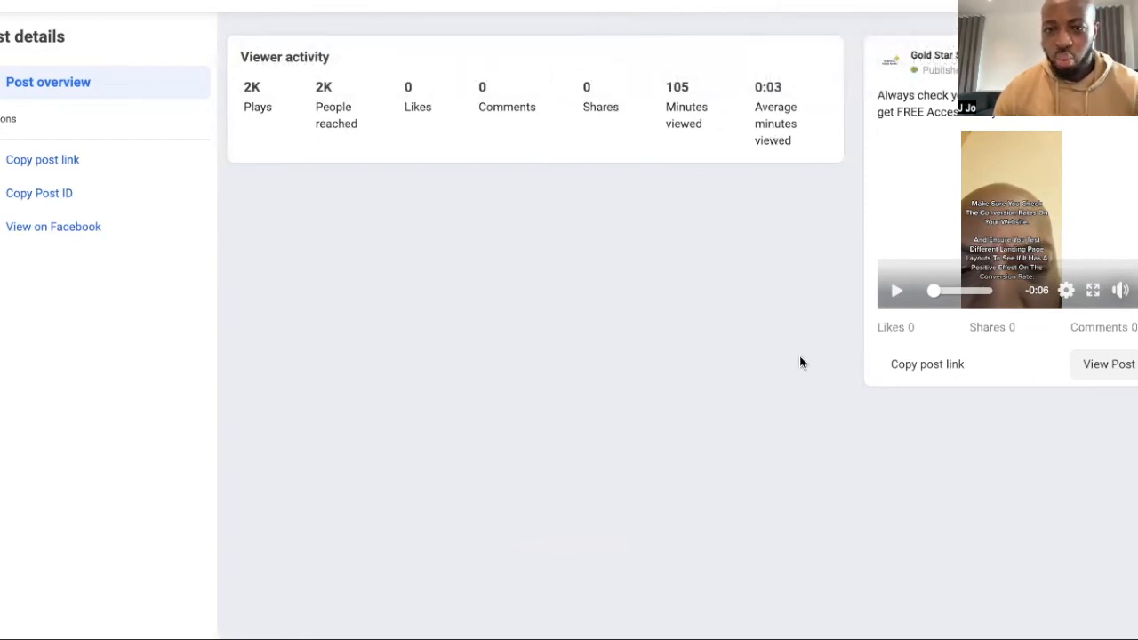
mouse_move(846, 256)
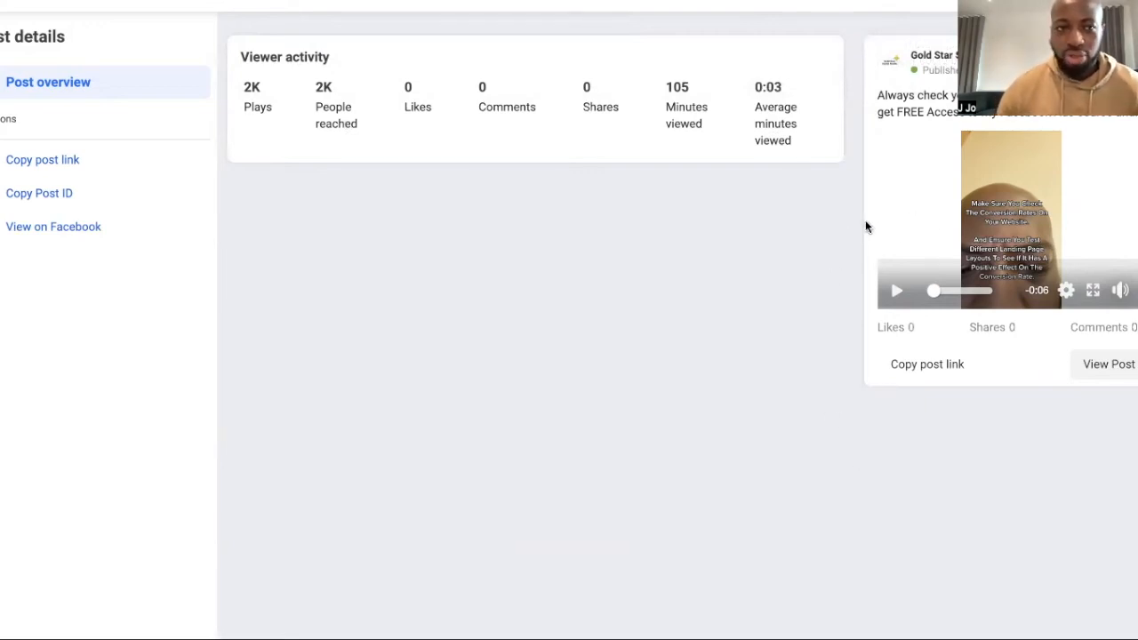
mouse_move(633, 327)
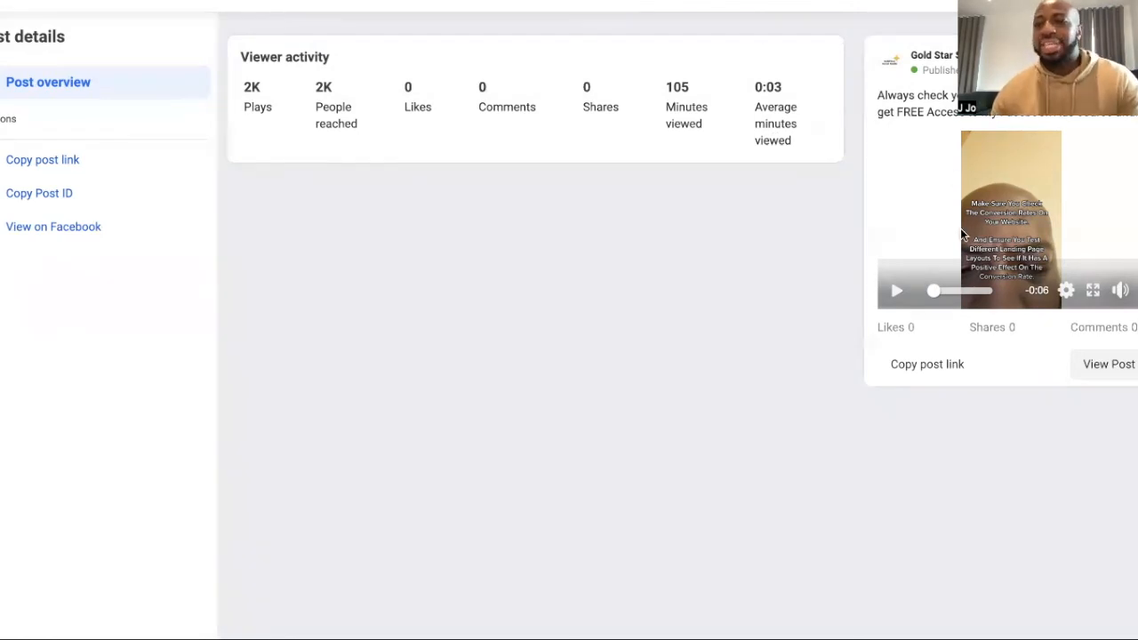
mouse_move(809, 237)
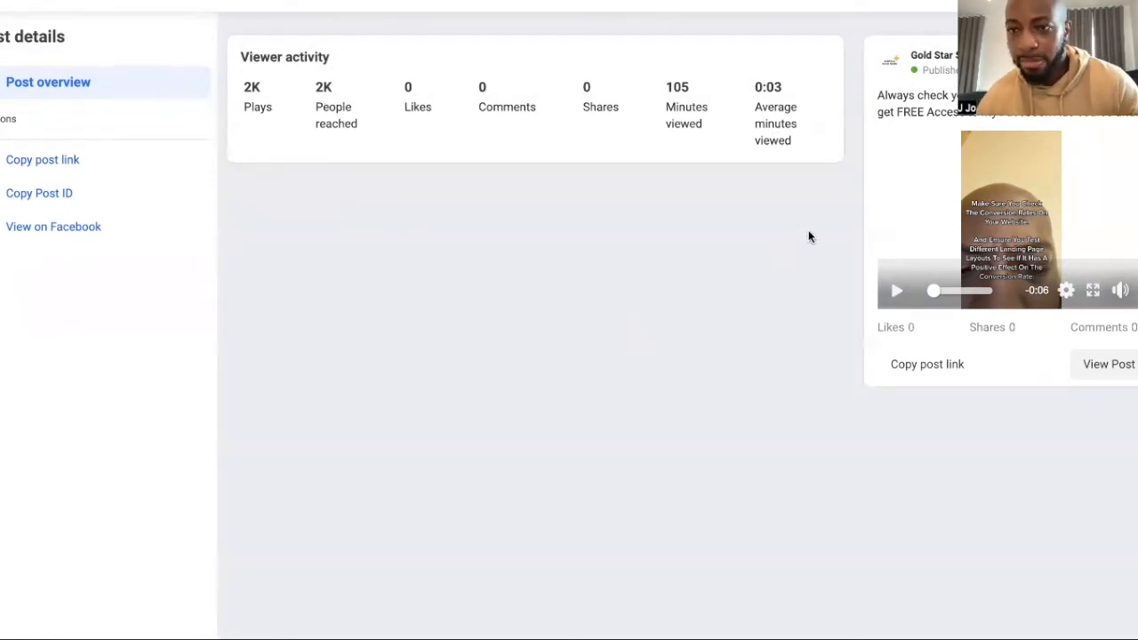
mouse_move(771, 277)
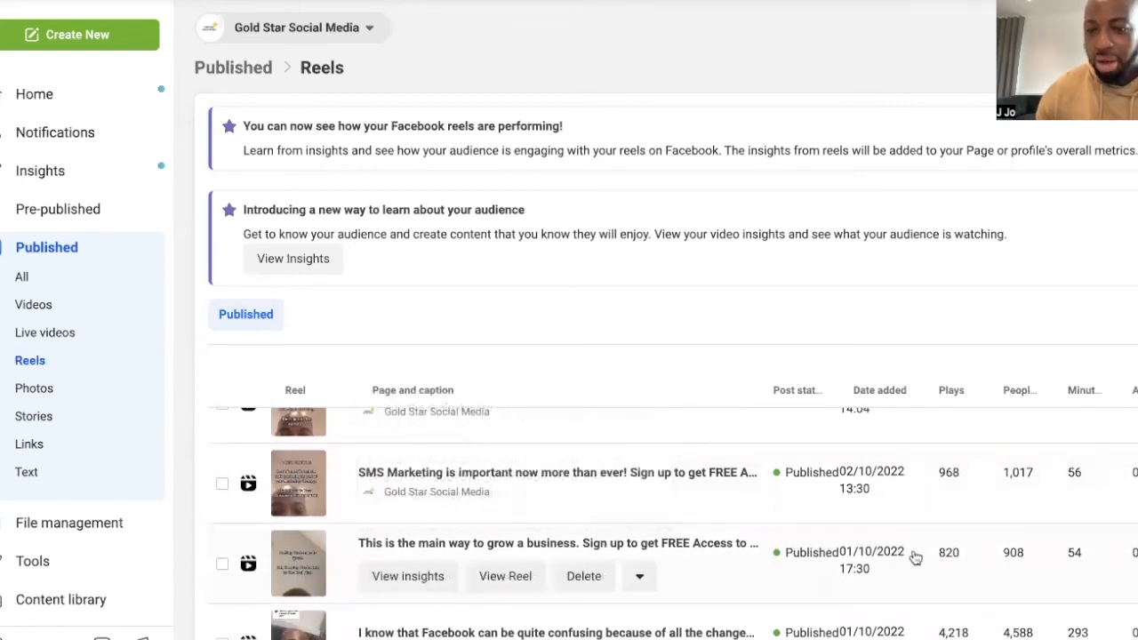
mouse_move(948, 561)
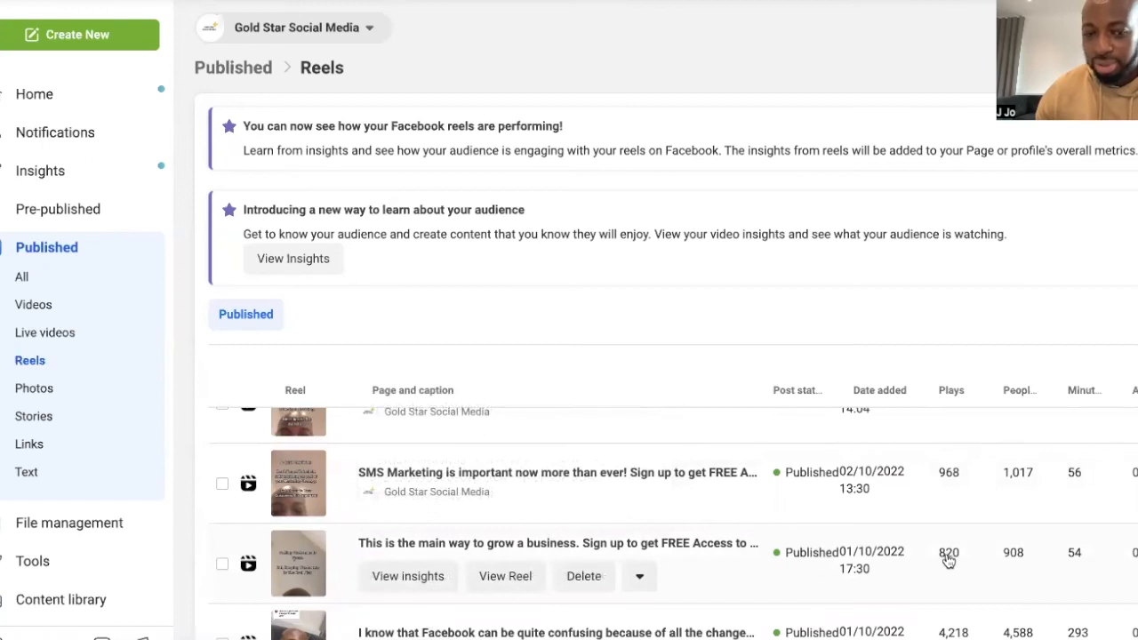
- Scroll down the reels table to the late-September reels' plays and reach
scroll(down, 3)
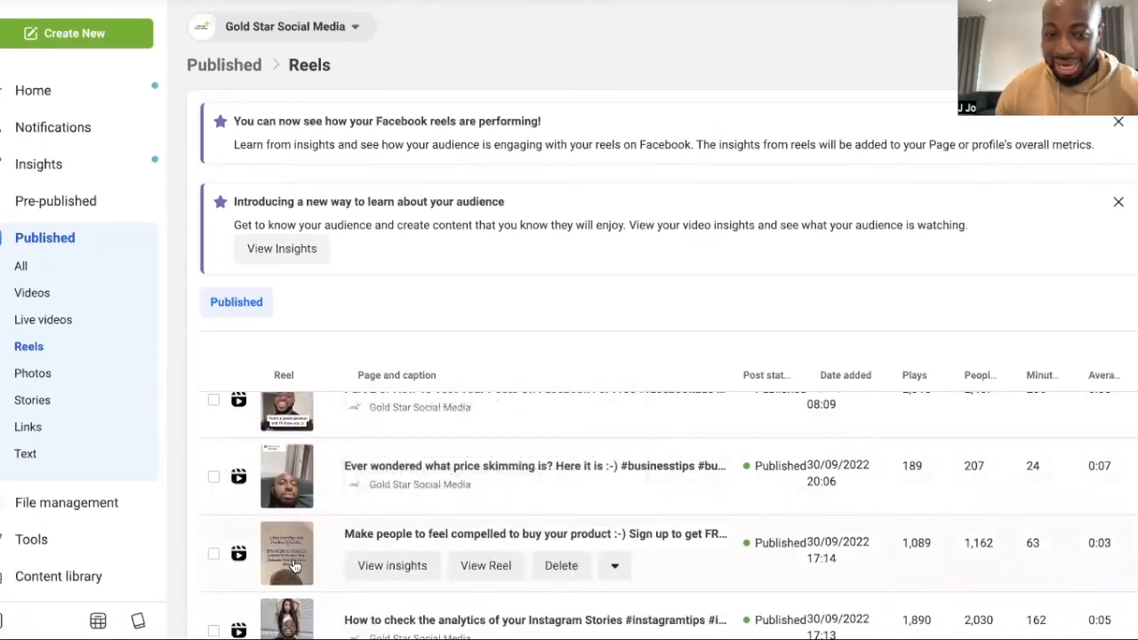